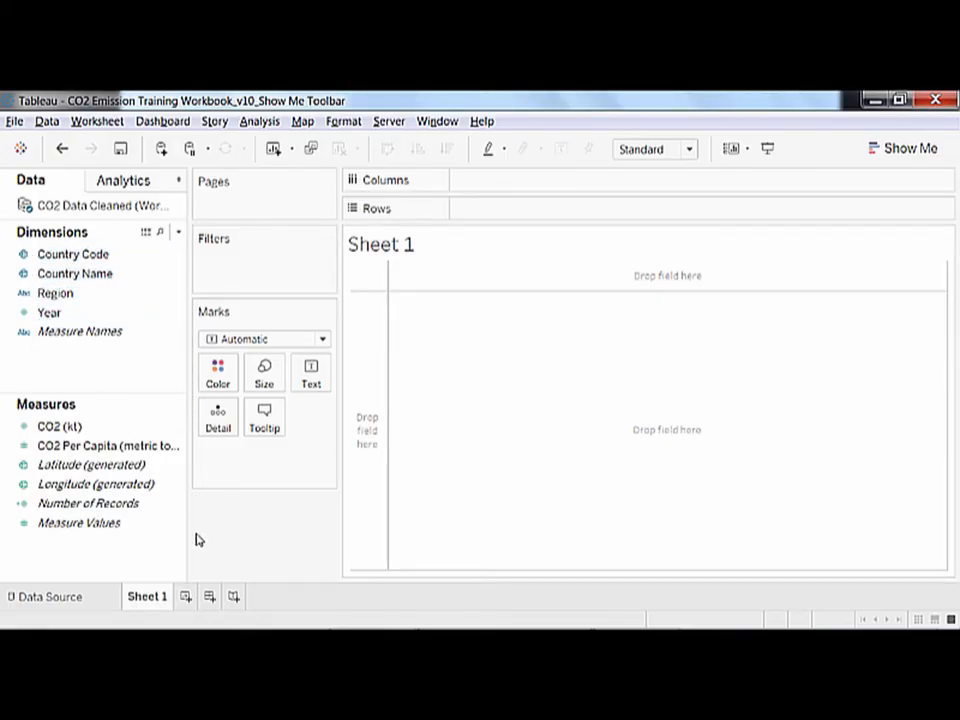
{"action": "mouse_move", "coordinate": [185, 547]}
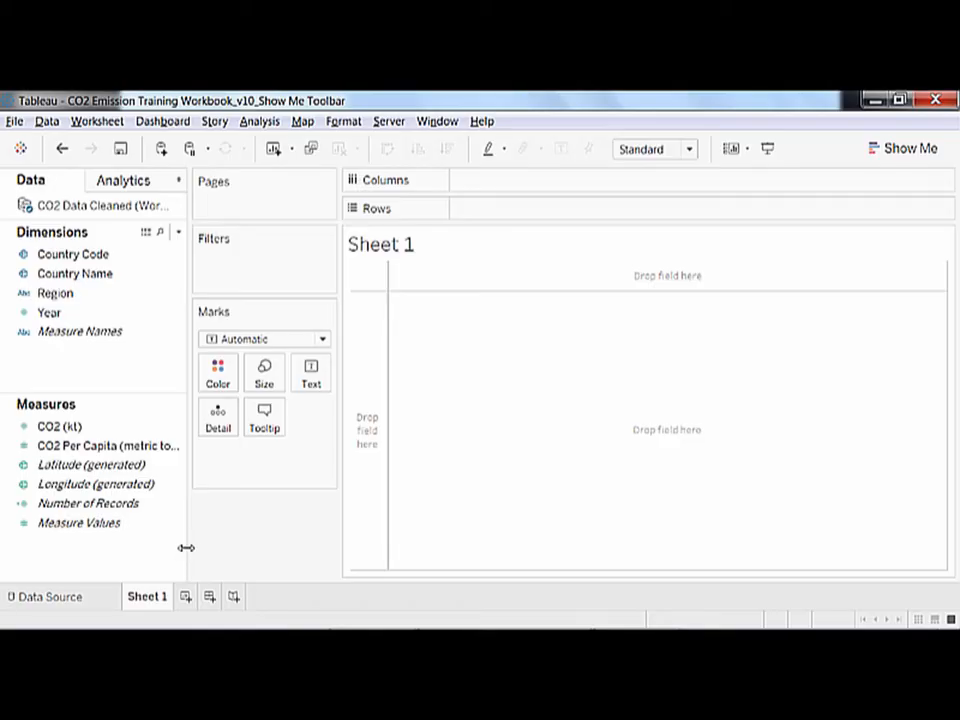
{"action": "mouse_move", "coordinate": [210, 552]}
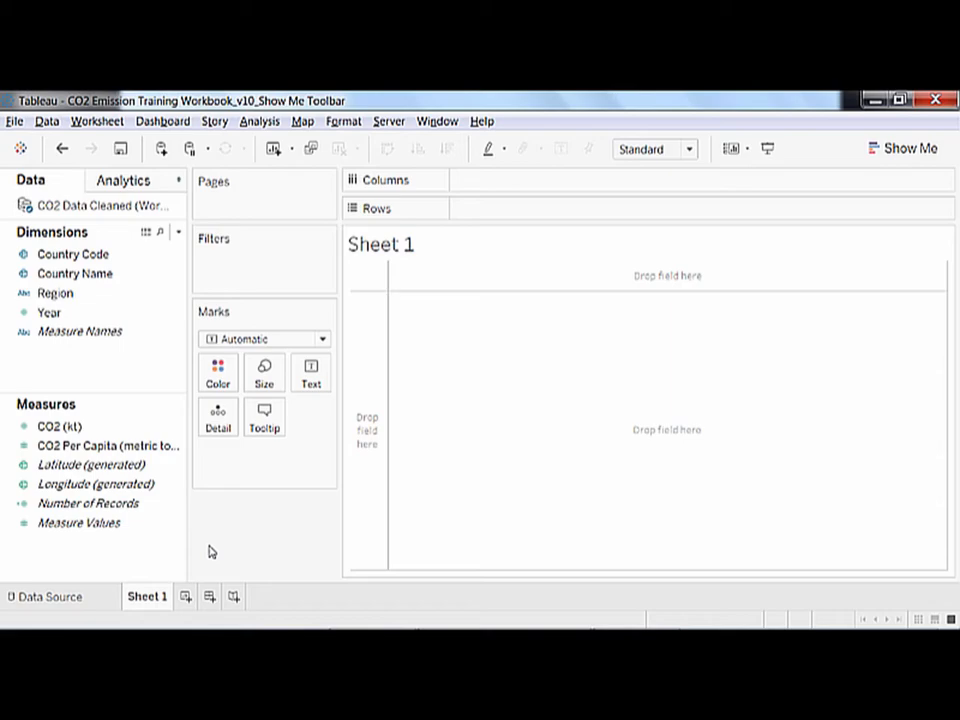
{"action": "mouse_move", "coordinate": [120, 555]}
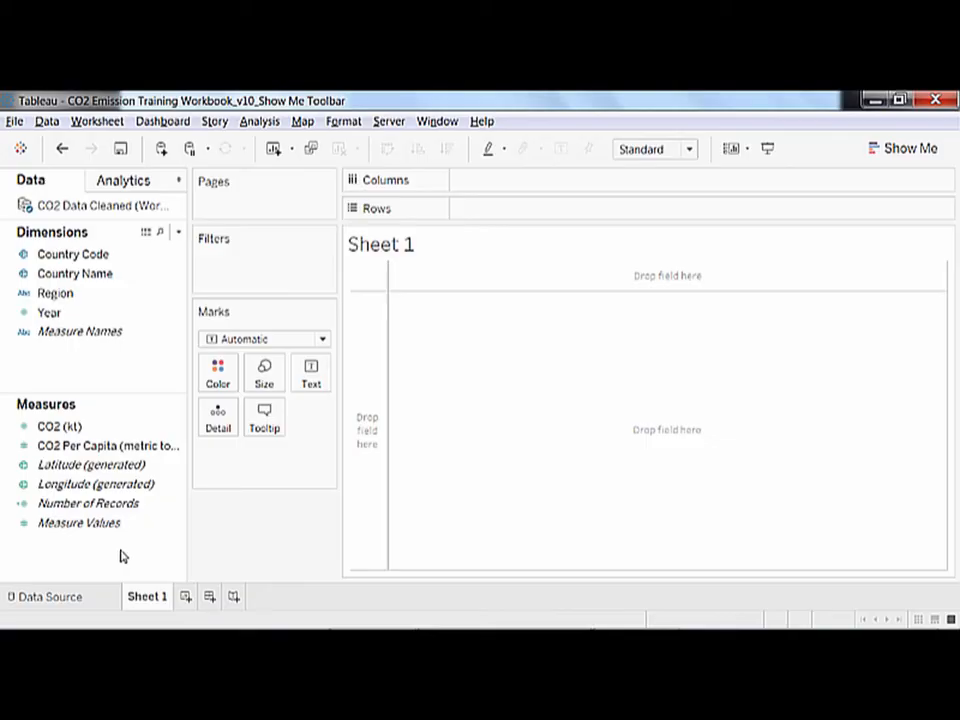
Add Country Name to generate a world map with one point per country.
{"action": "left_click", "coordinate": [75, 273]}
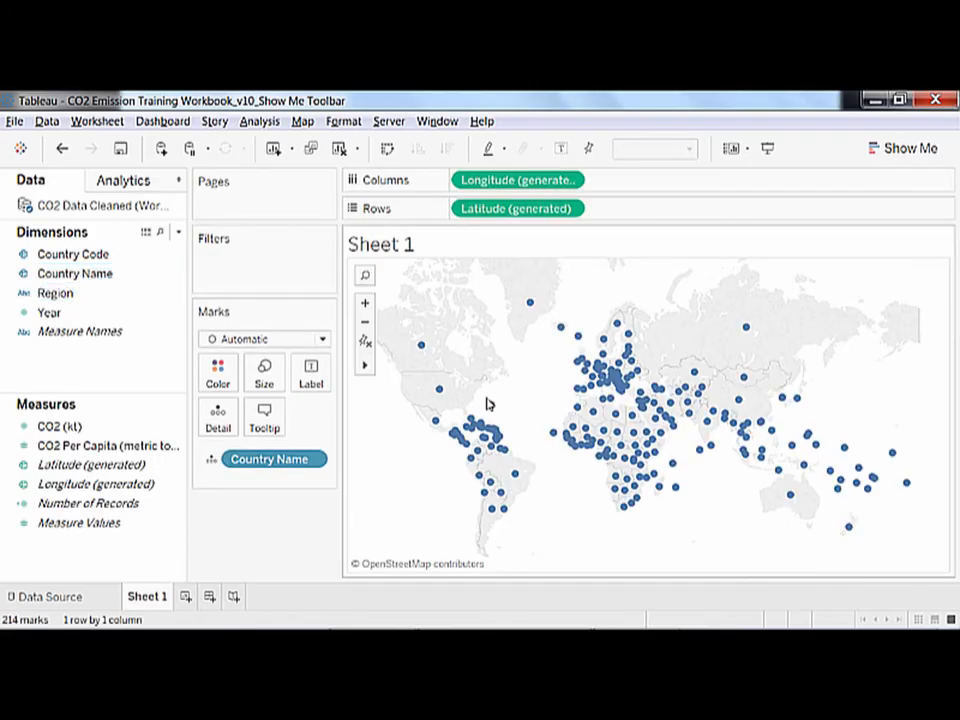
{"action": "mouse_move", "coordinate": [492, 503]}
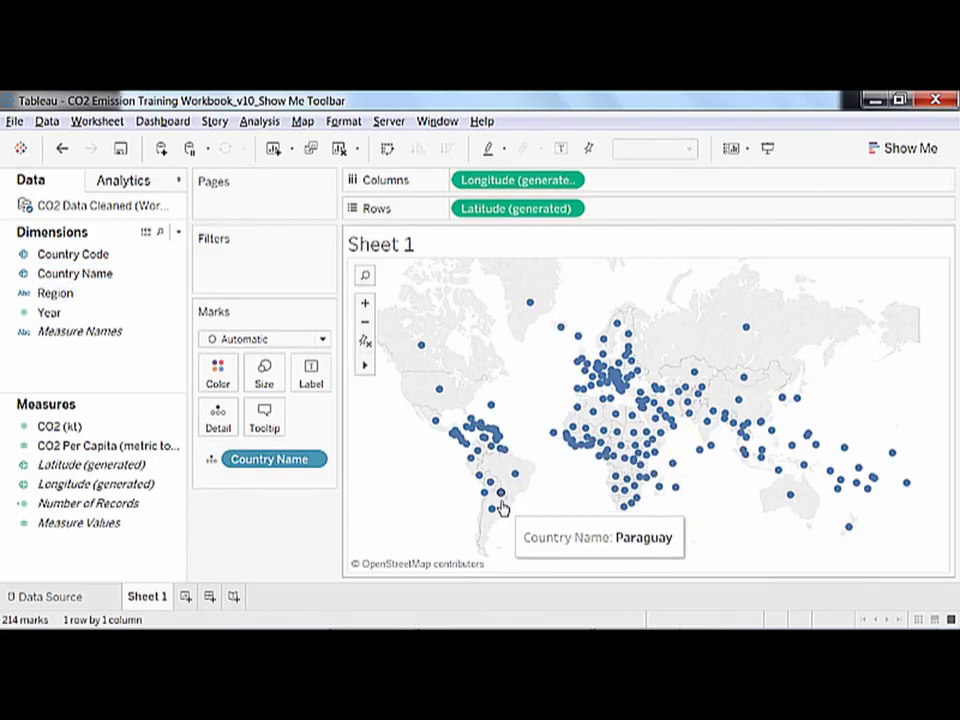
{"action": "mouse_move", "coordinate": [385, 485]}
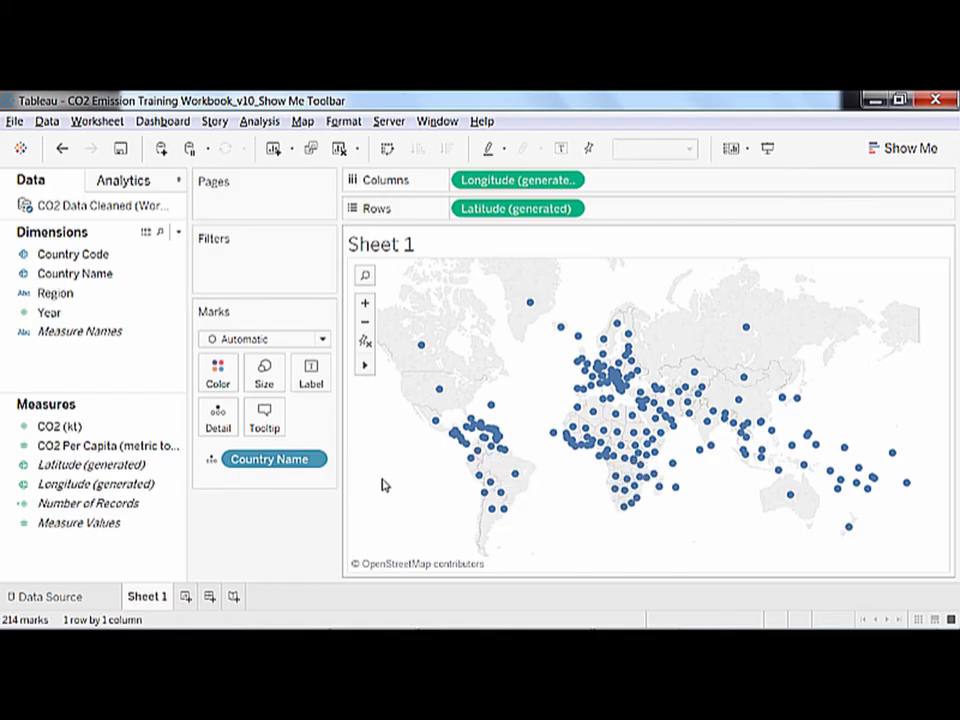
{"action": "mouse_move", "coordinate": [379, 485]}
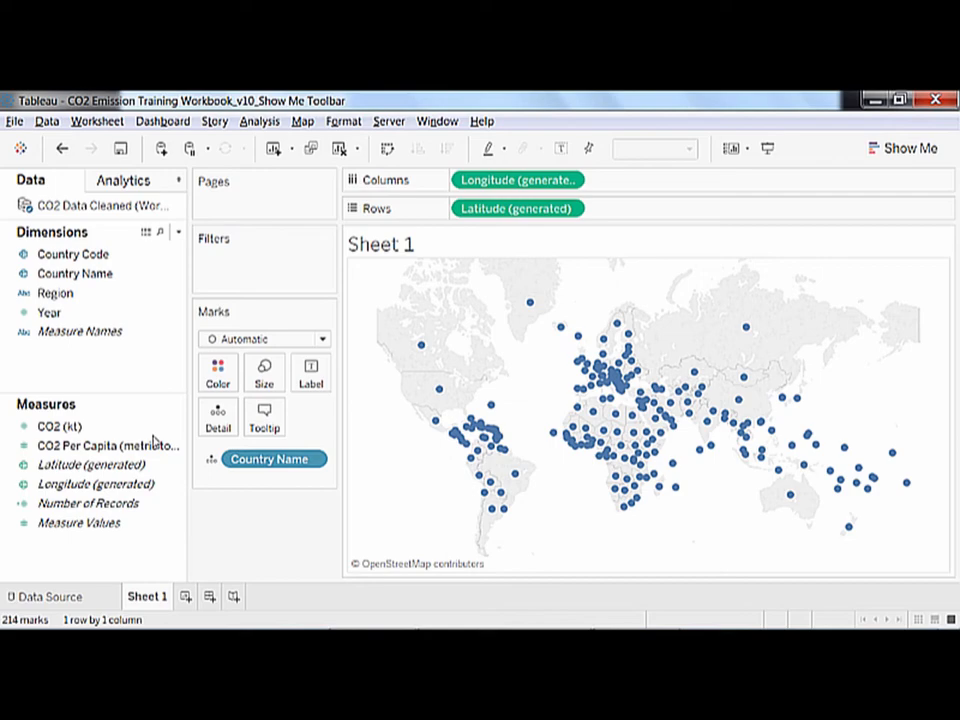
Size the country points by SUM(CO2 (kt)), adding a size legend.
{"action": "left_click", "coordinate": [57, 426]}
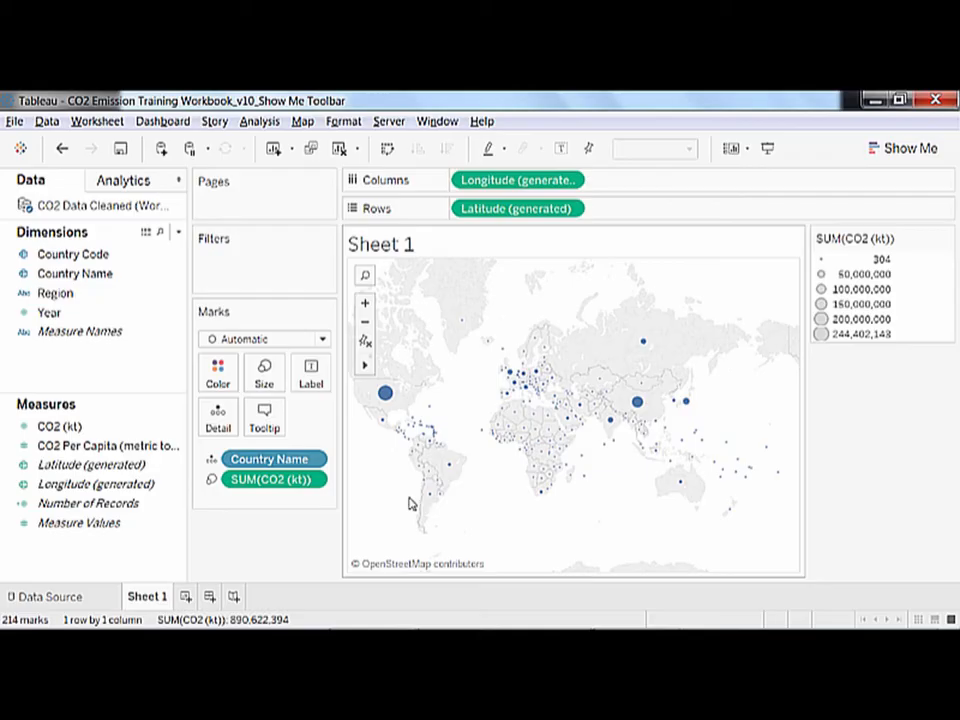
{"action": "mouse_move", "coordinate": [623, 405]}
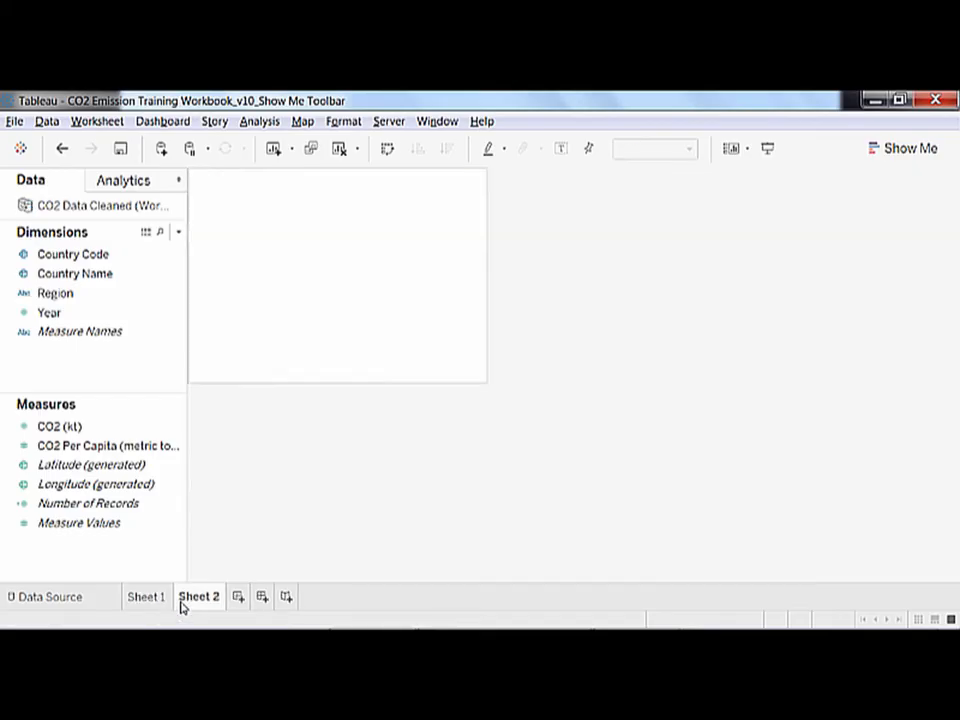
Switch to Sheet 2 and place Year on the Columns shelf (1960–2010).
{"action": "left_click", "coordinate": [198, 596]}
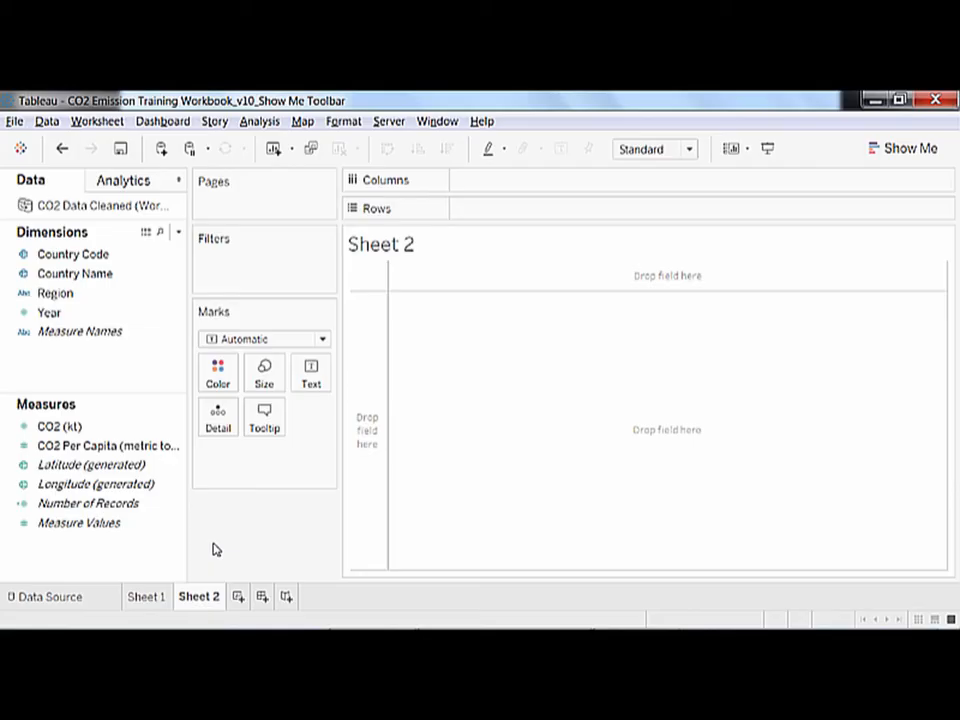
{"action": "left_click", "coordinate": [49, 312]}
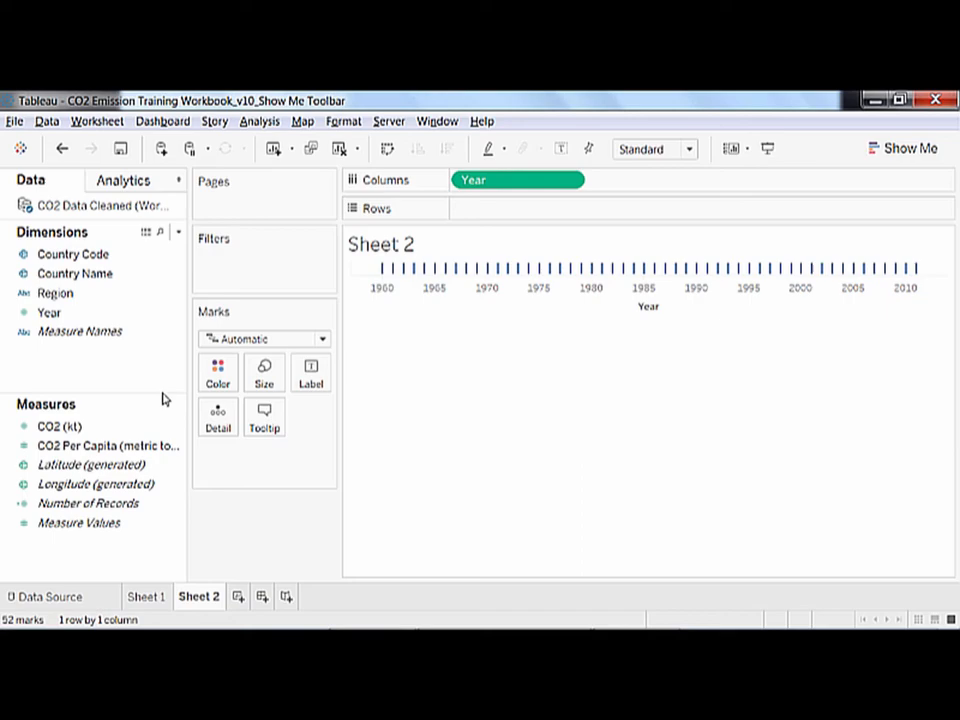
Add SUM(CO2 (kt)) to Rows to draw a rising CO2 line across years.
{"action": "left_click", "coordinate": [79, 522]}
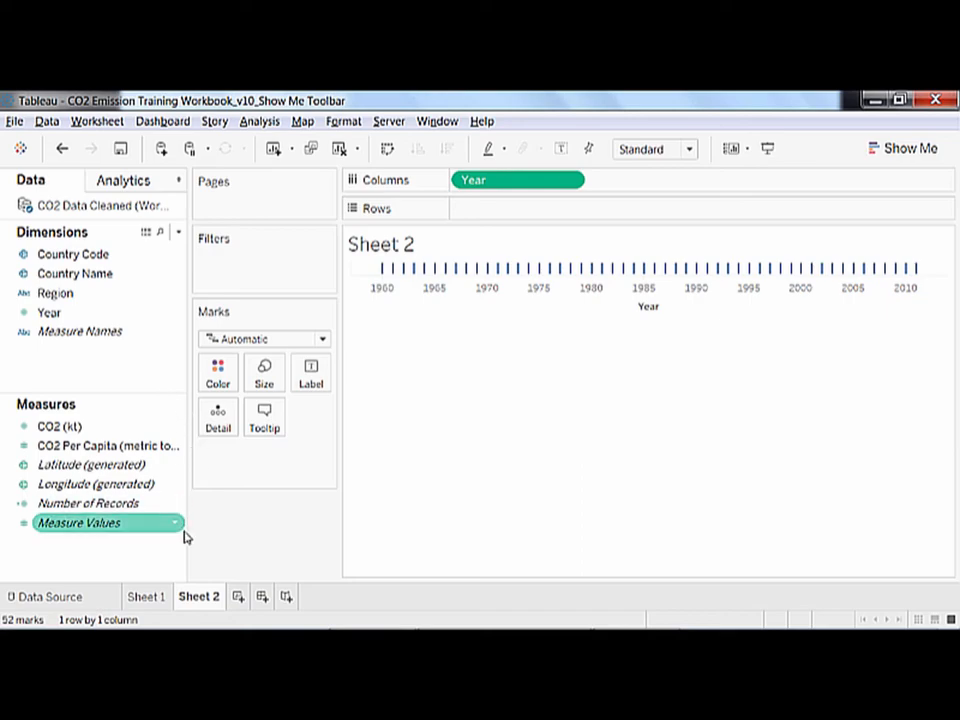
{"action": "double_click", "coordinate": [58, 424]}
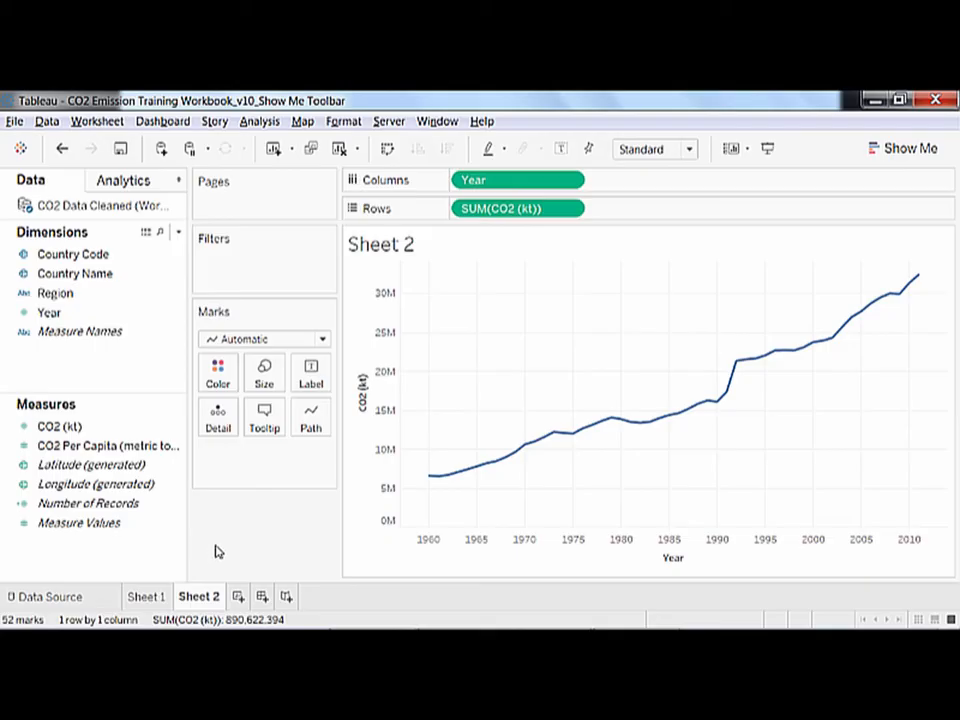
{"action": "mouse_move", "coordinate": [226, 552]}
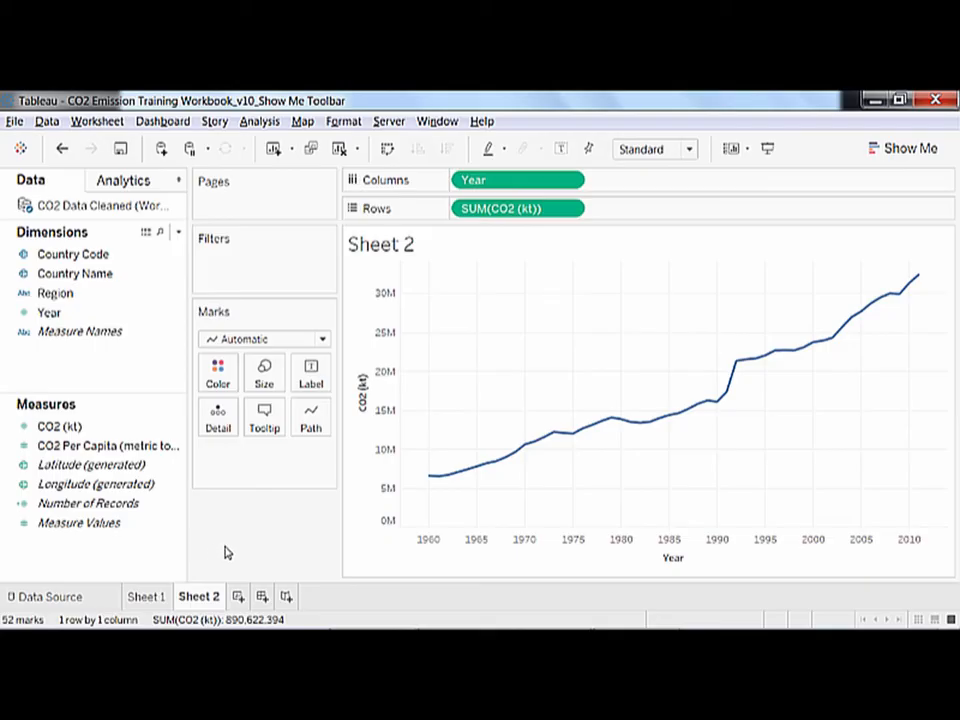
{"action": "mouse_move", "coordinate": [283, 547]}
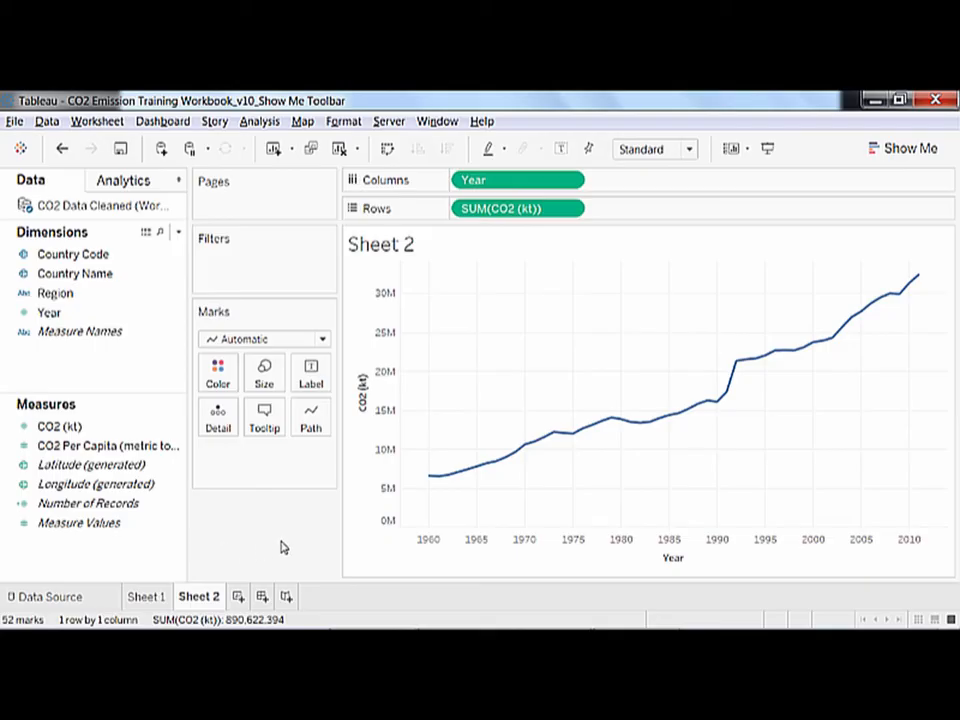
{"action": "mouse_move", "coordinate": [536, 477]}
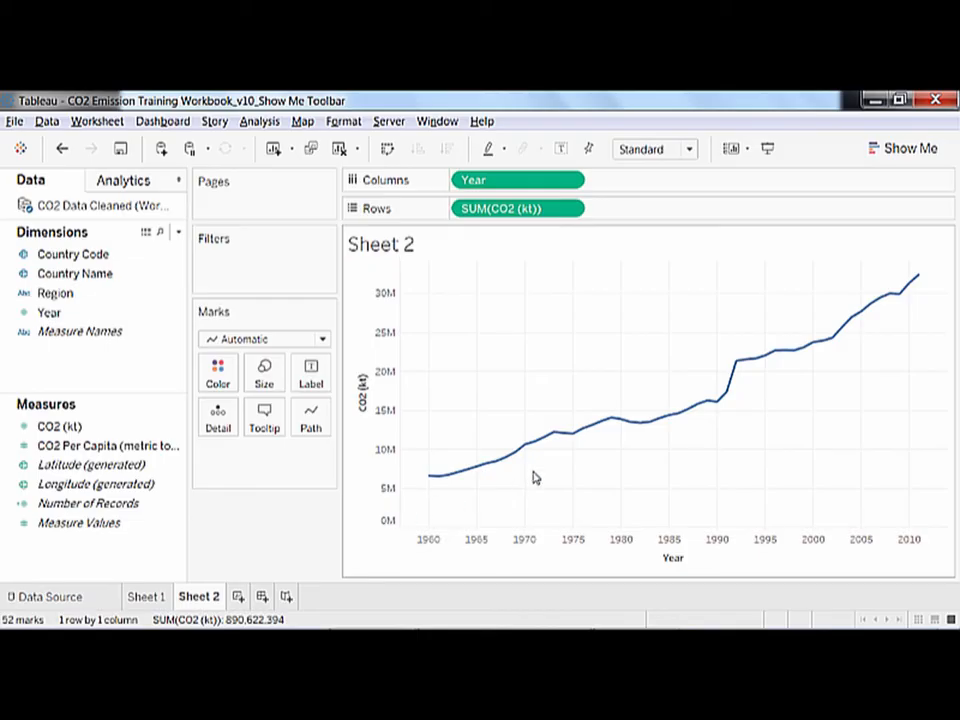
{"action": "mouse_move", "coordinate": [750, 385]}
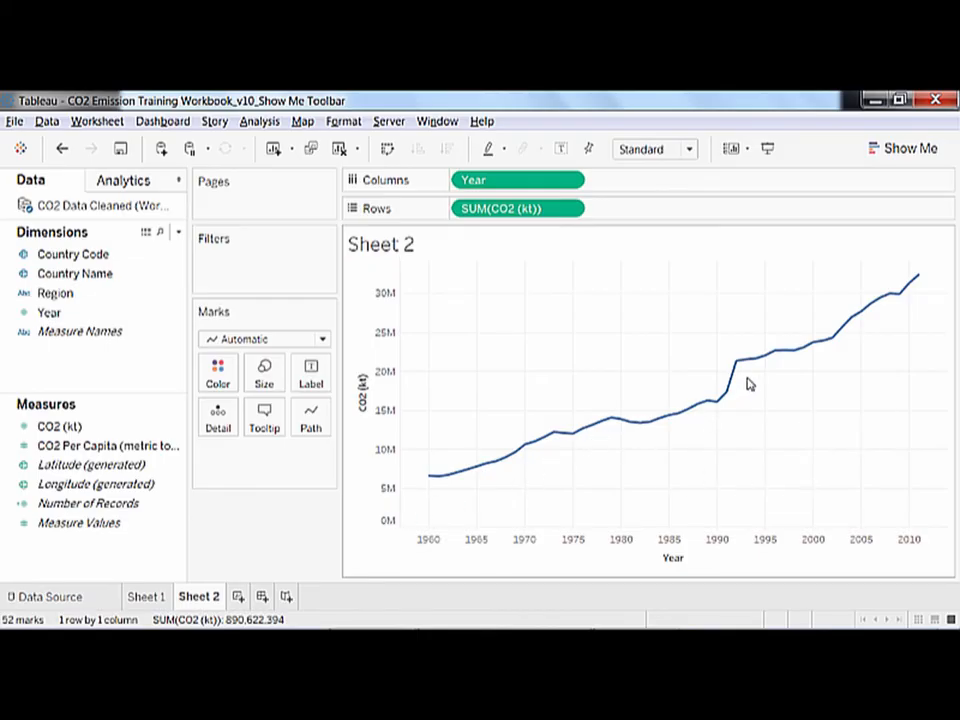
{"action": "mouse_move", "coordinate": [865, 305]}
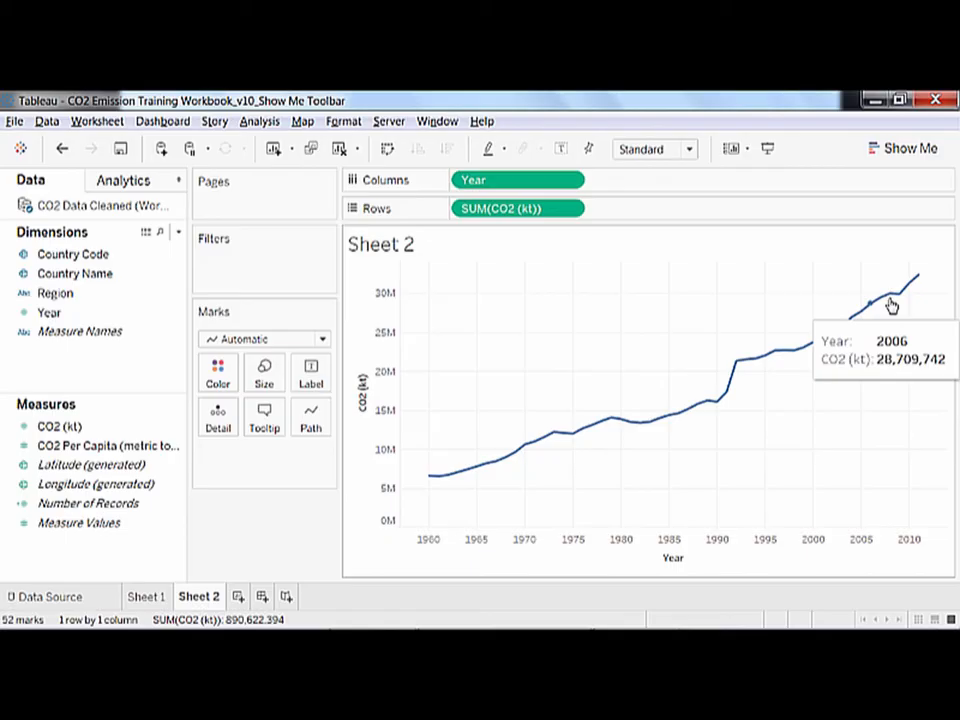
{"action": "mouse_move", "coordinate": [894, 494]}
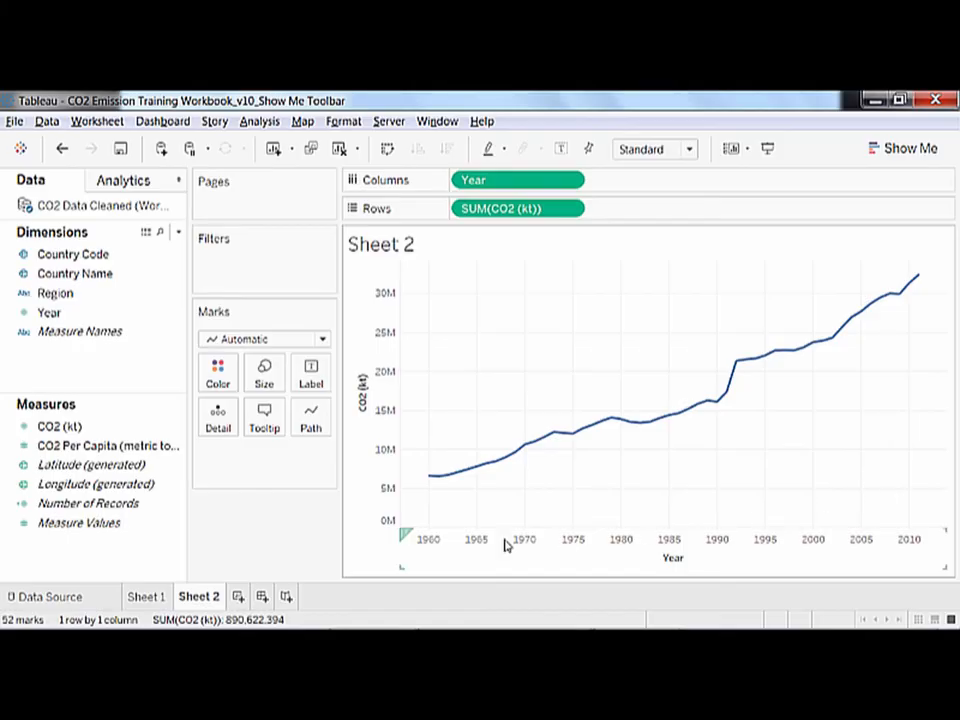
Drag Region onto Color to show seven regional CO2 lines with a legend.
{"action": "left_click_drag", "start_coordinate": [55, 293], "coordinate": [218, 458]}
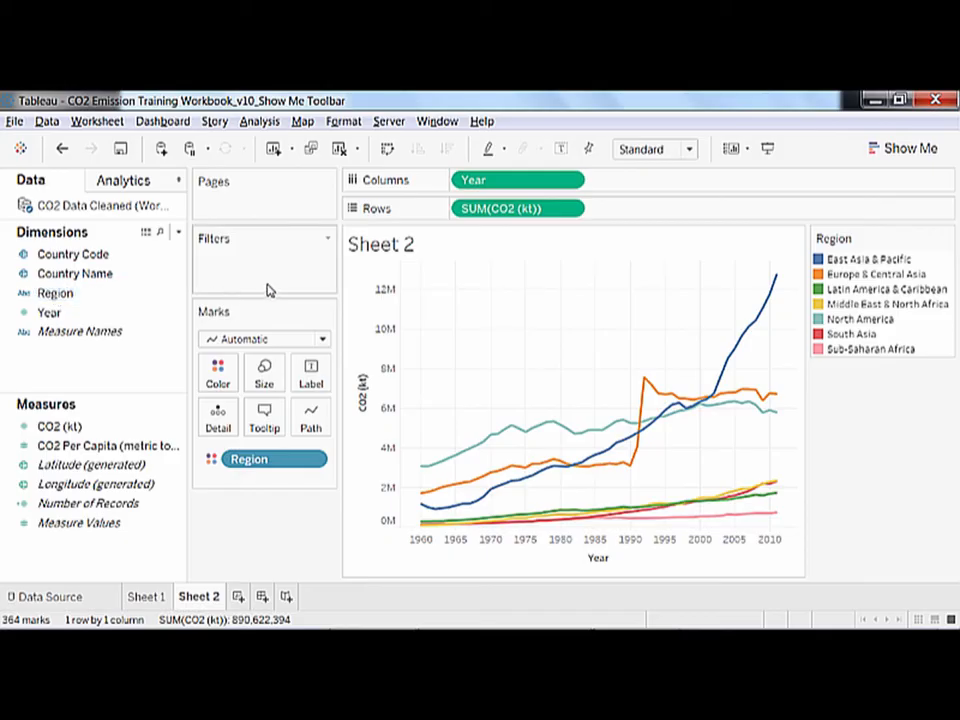
{"action": "mouse_move", "coordinate": [762, 305]}
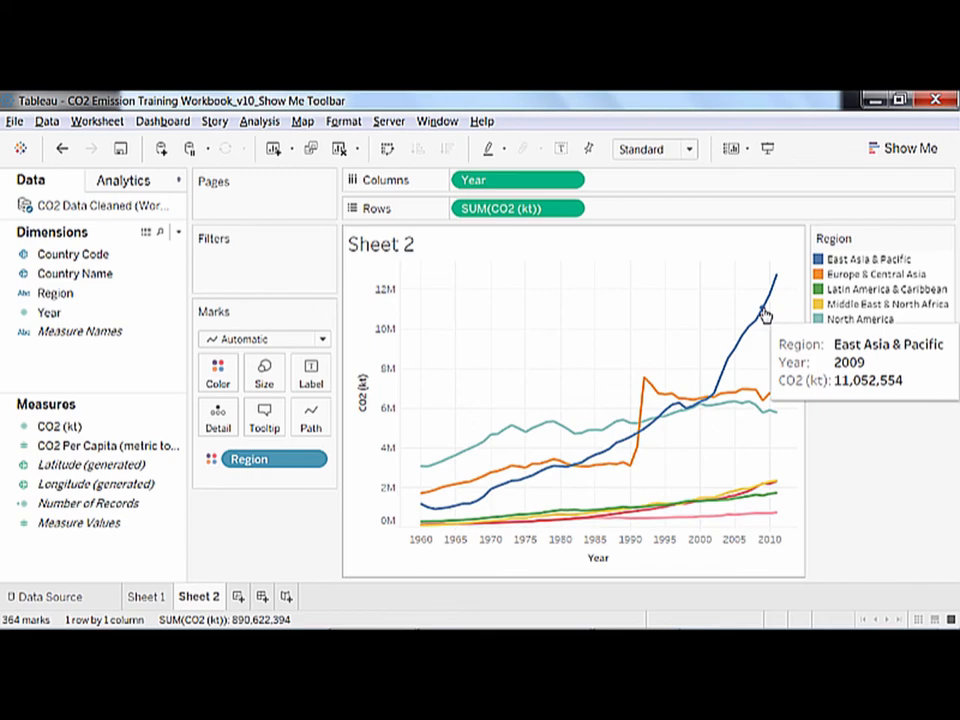
{"action": "mouse_move", "coordinate": [741, 421]}
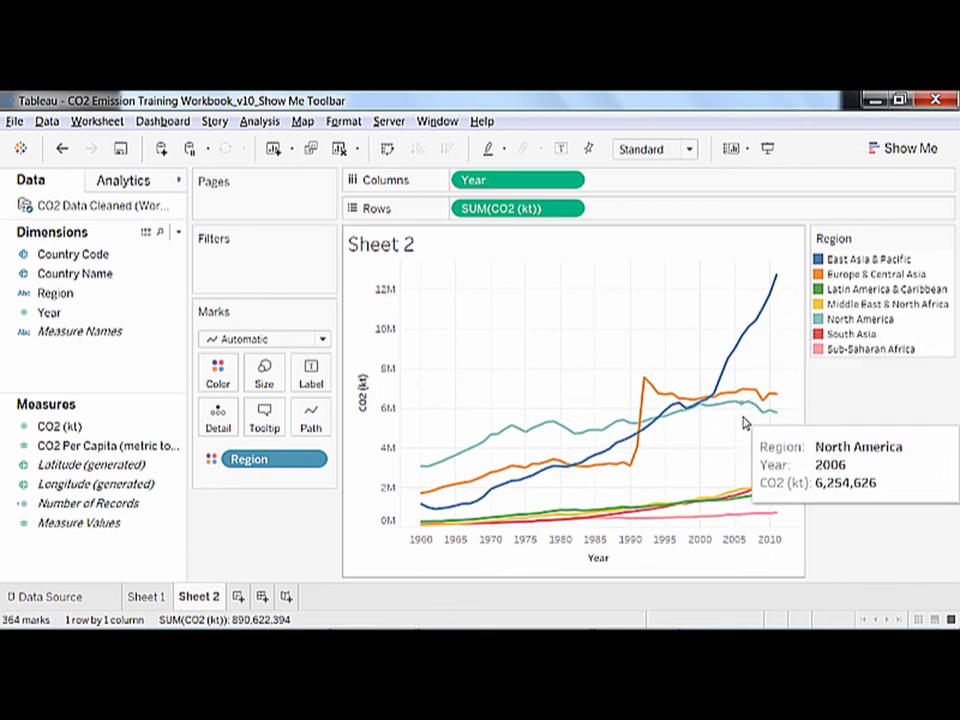
{"action": "mouse_move", "coordinate": [716, 415]}
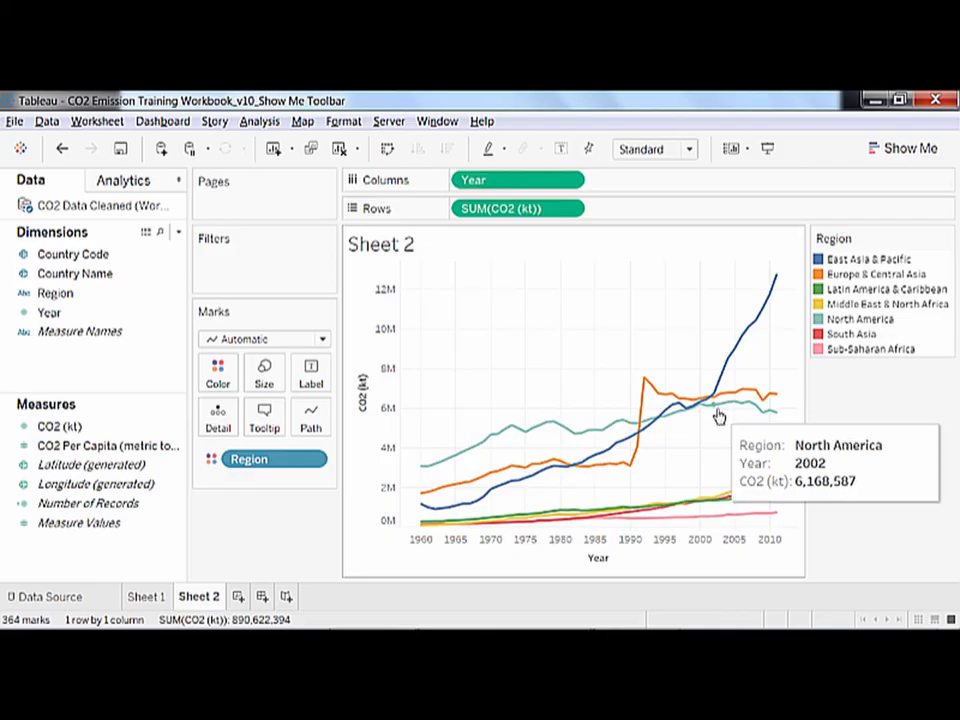